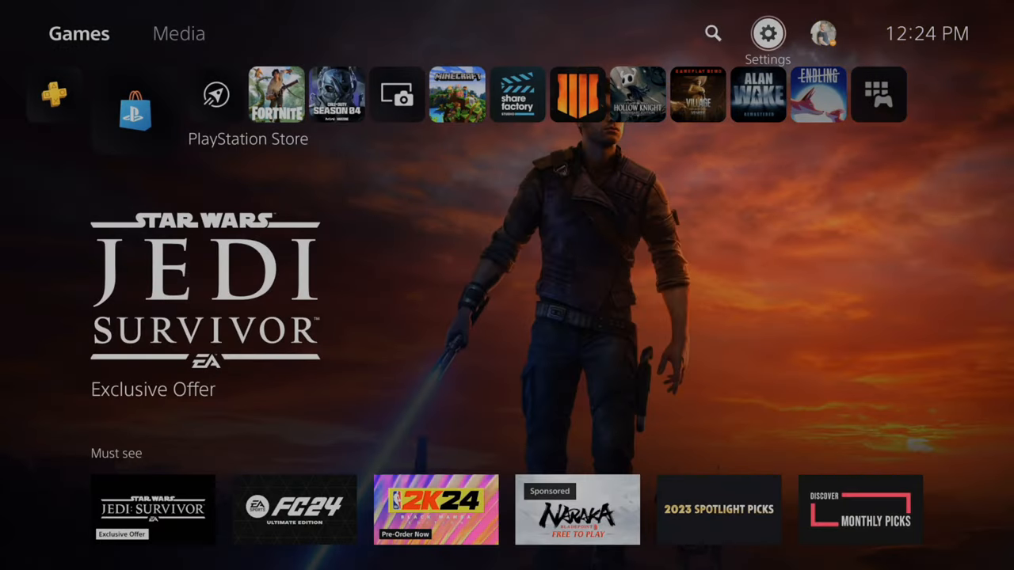
- Go from the home screen through Settings and System to the Power Saving options
click(767, 33)
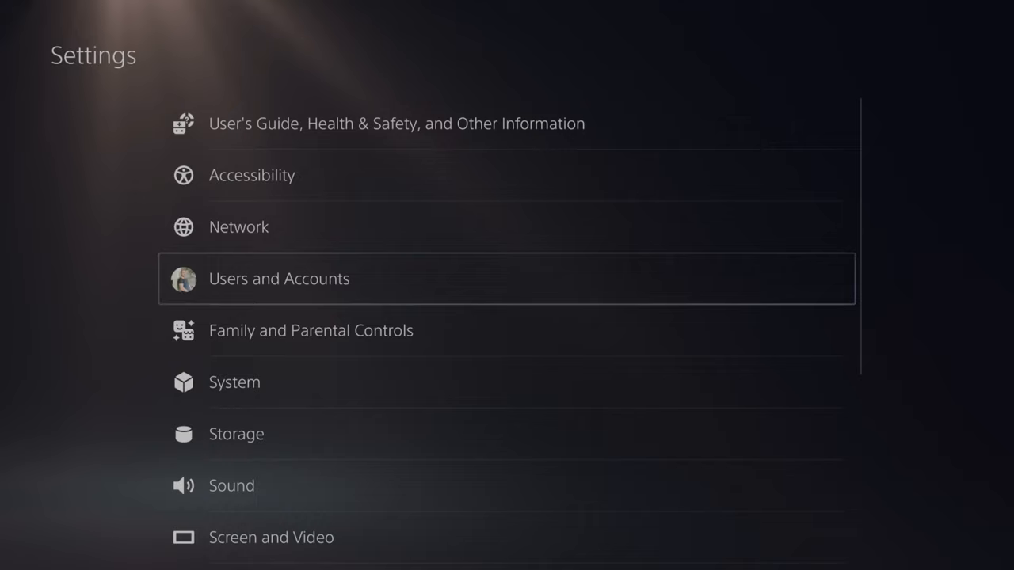
click(234, 382)
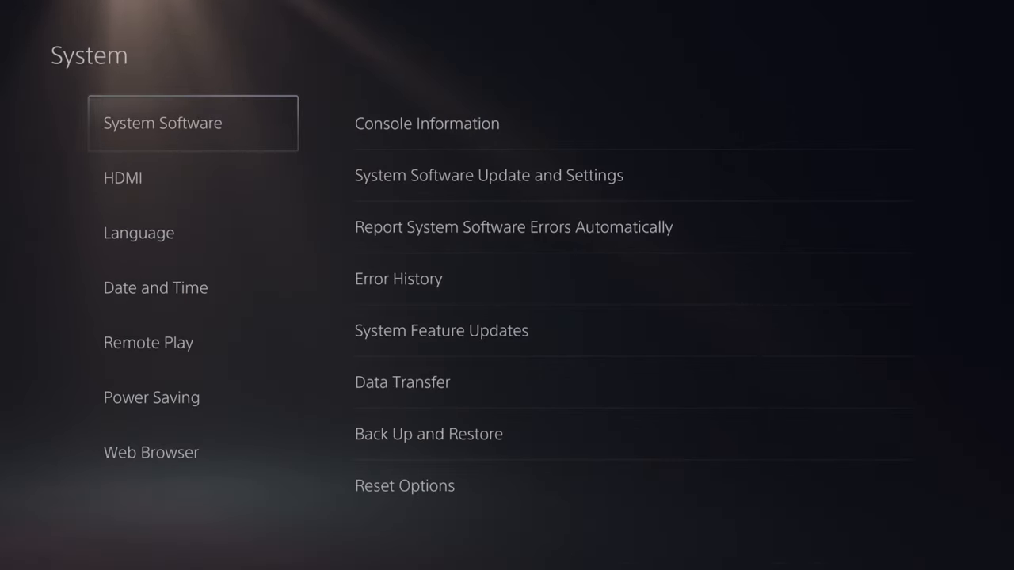
click(151, 397)
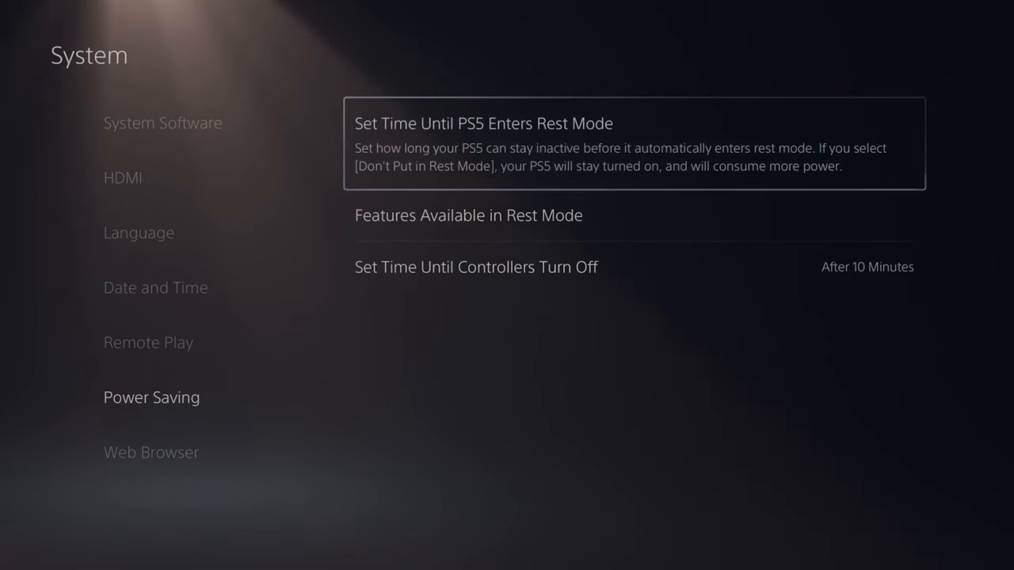
- Open the rest mode timer and show the During Media Playback choices, currently After 4 Hours
click(483, 124)
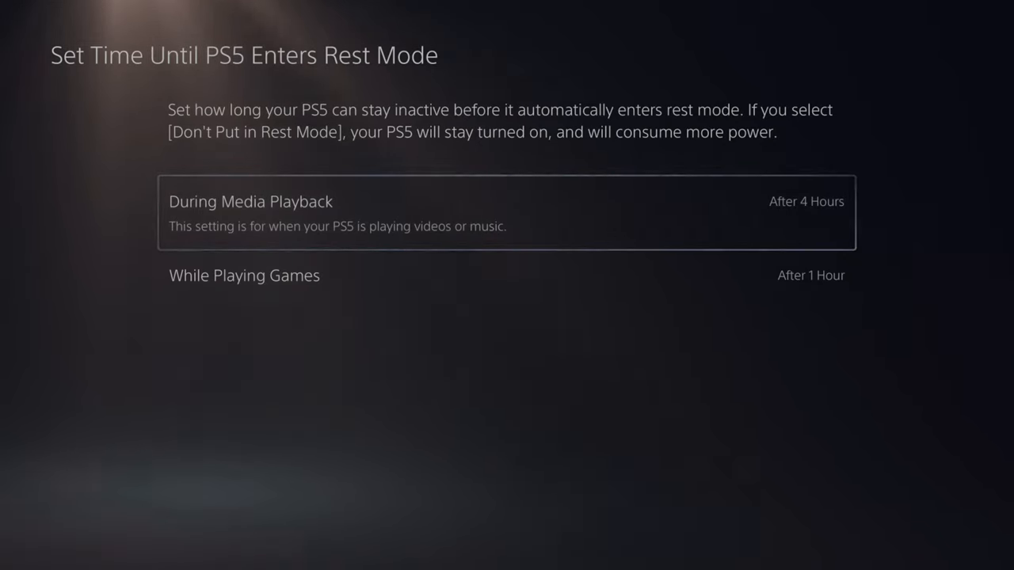
click(806, 201)
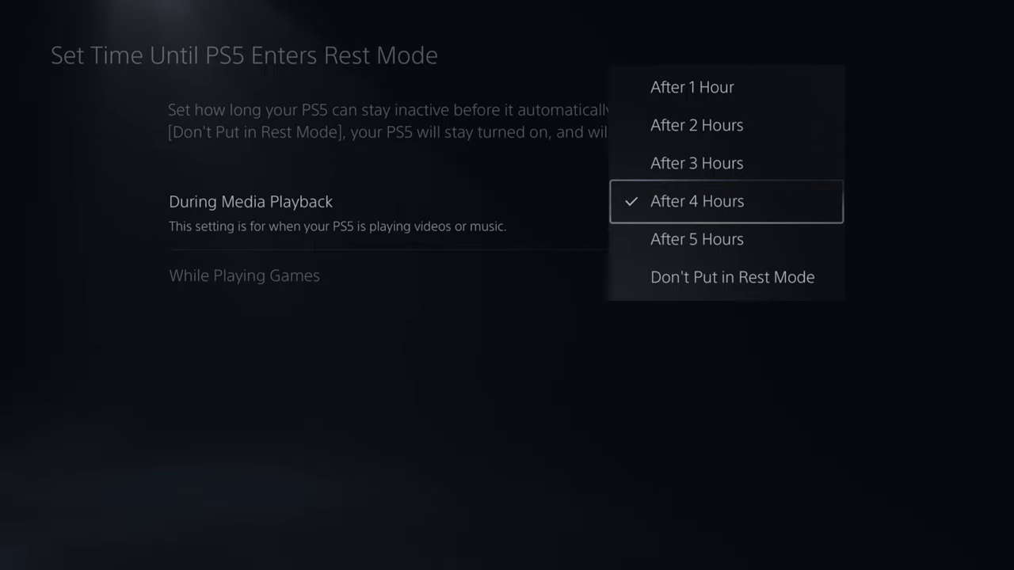
- Check the While Playing Games rest-mode choices (Don't Put in Rest Mode), then go back
click(696, 200)
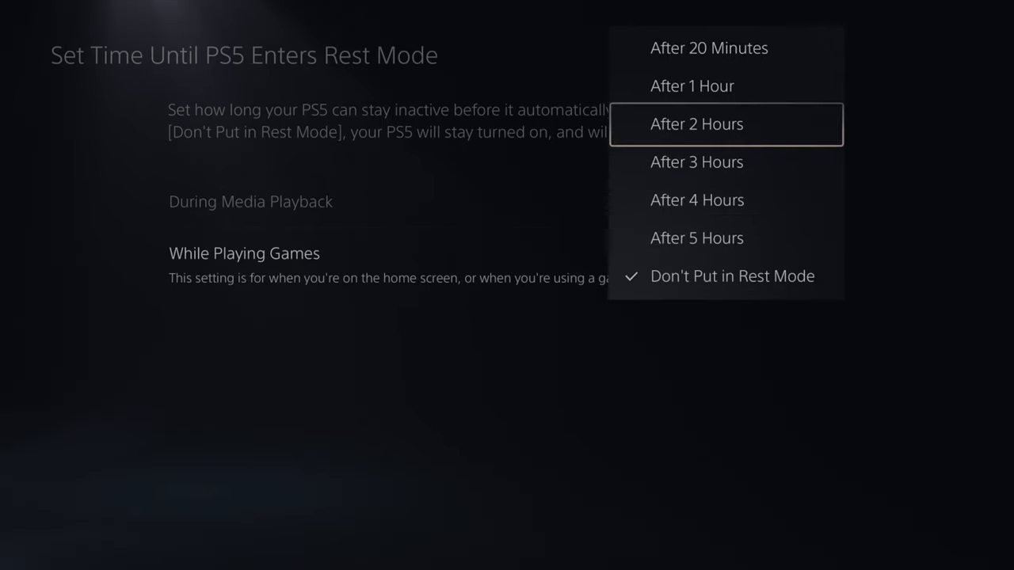
key(Escape)
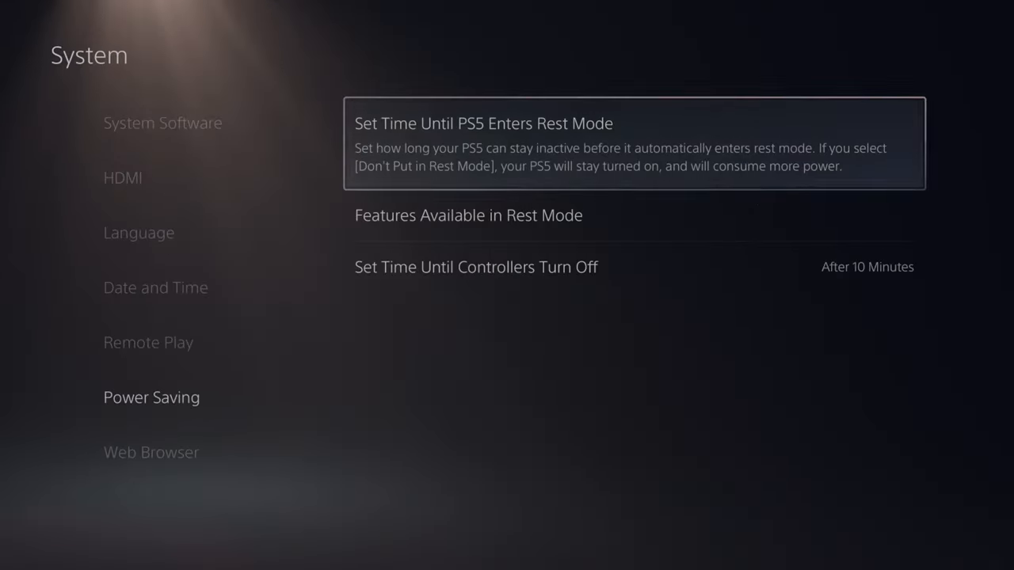
key(down)
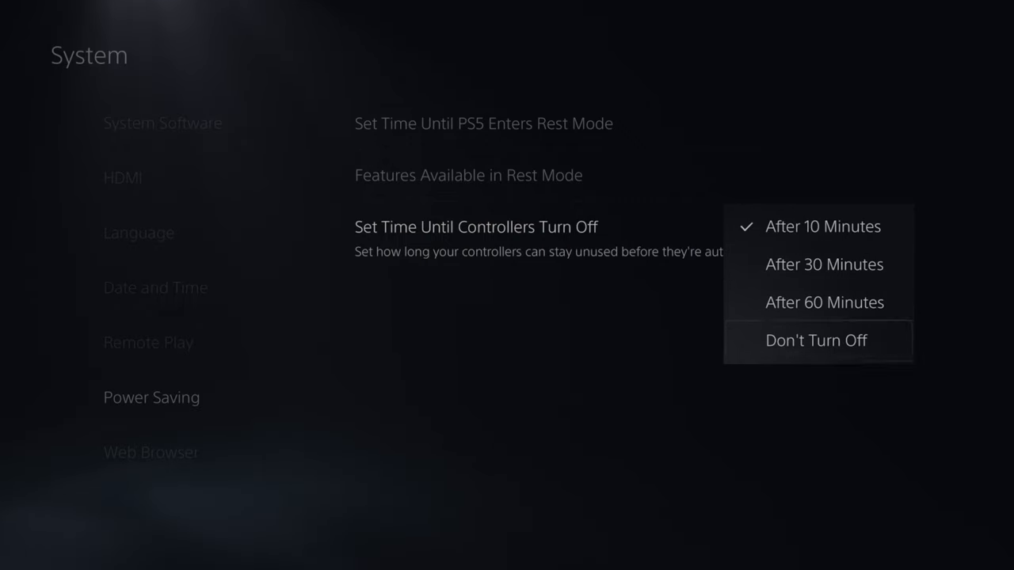
click(821, 226)
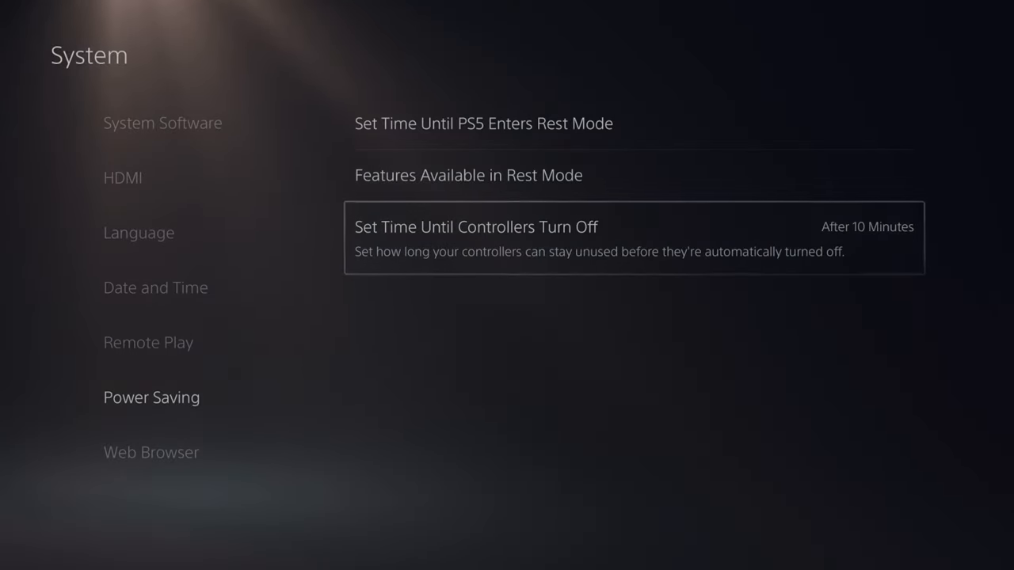